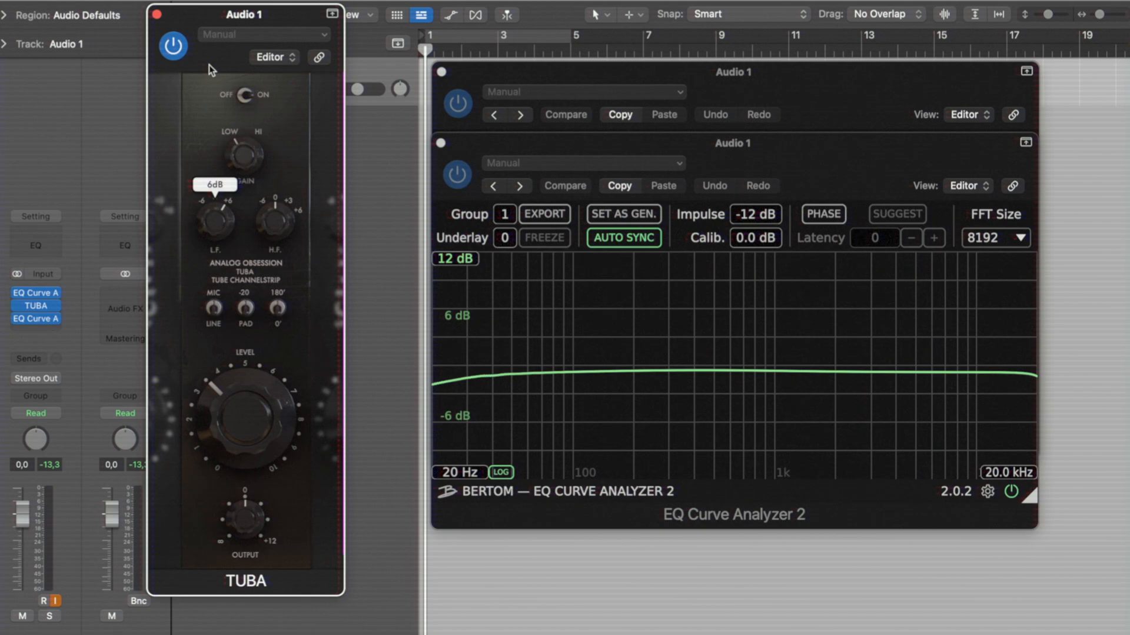
Step: Raise an Avalon VT-747SP equalizer band fader so the analyzer curve shows the boost
left_click(630, 179)
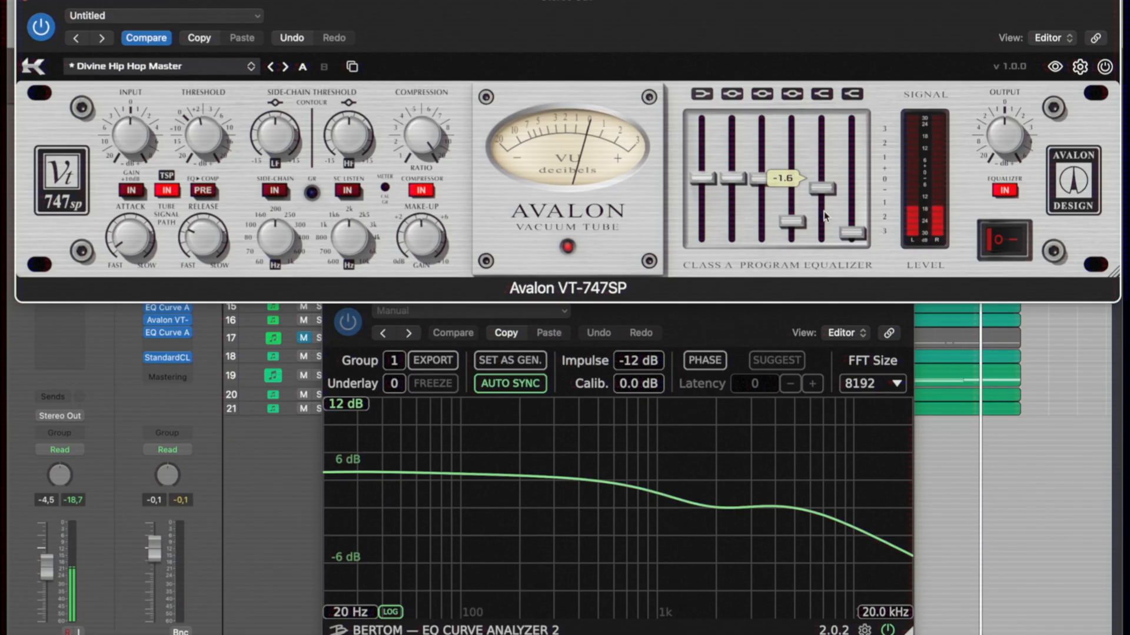
left_click_drag(821, 188, 821, 157)
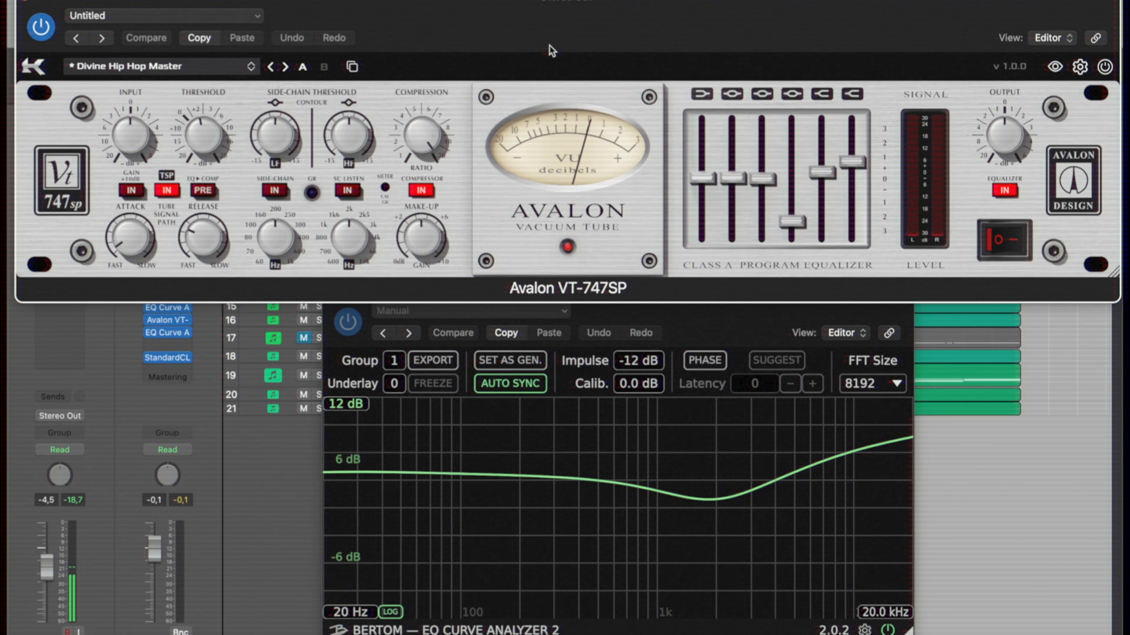
mouse_move(802, 188)
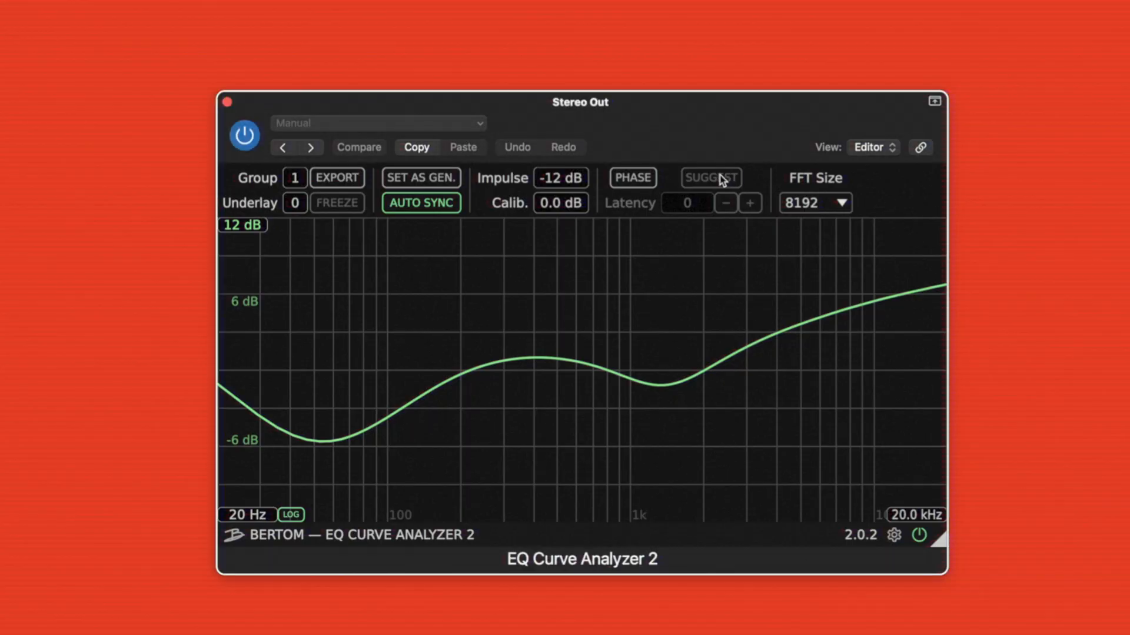
Step: Show the phase curve, request a suggested latency value, and raise latency compensation to 5
left_click(632, 177)
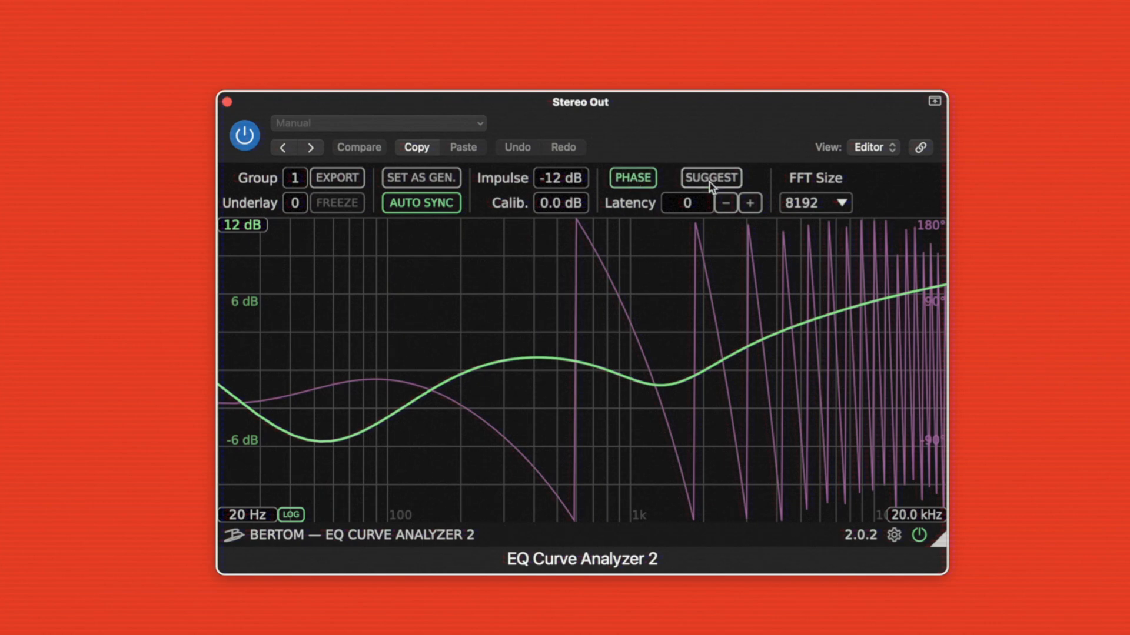
left_click(359, 147)
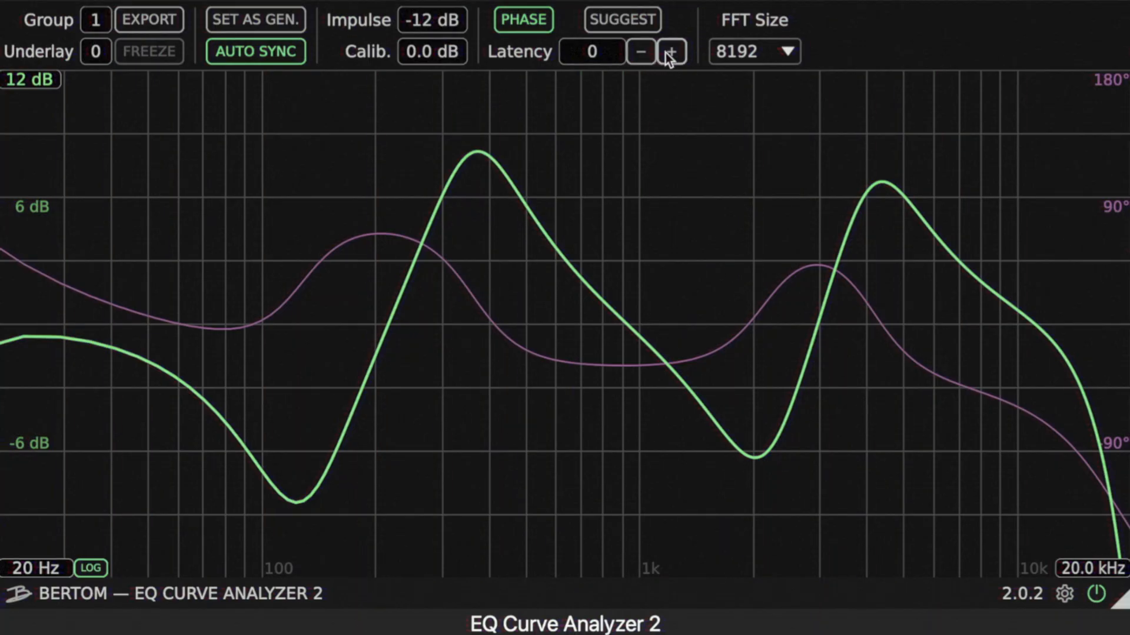
left_click(668, 50)
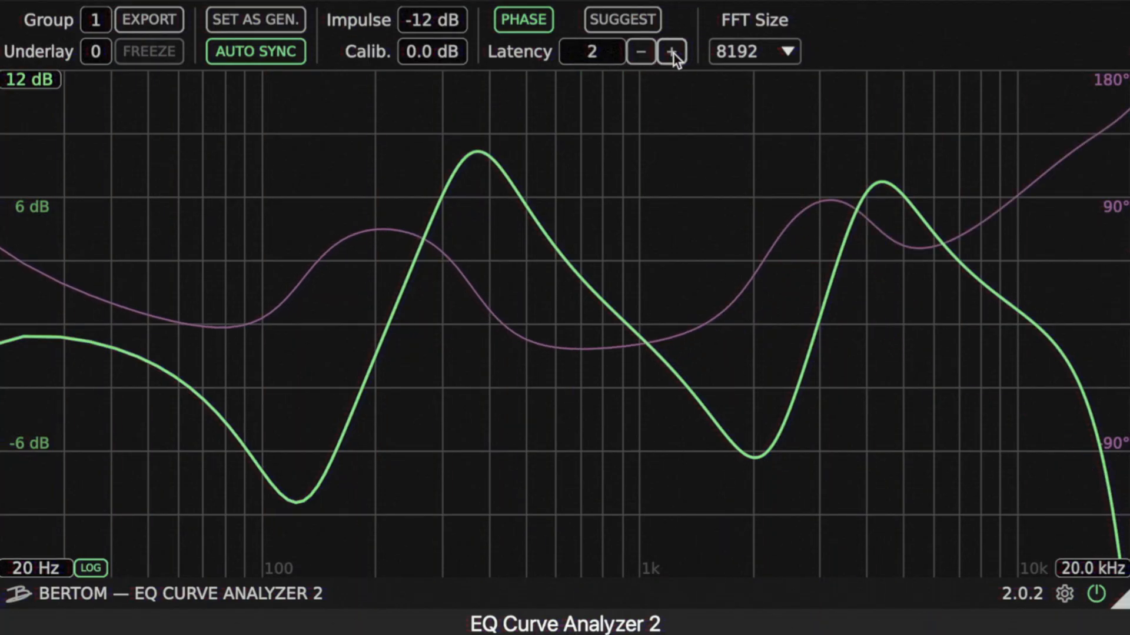
left_click(671, 52)
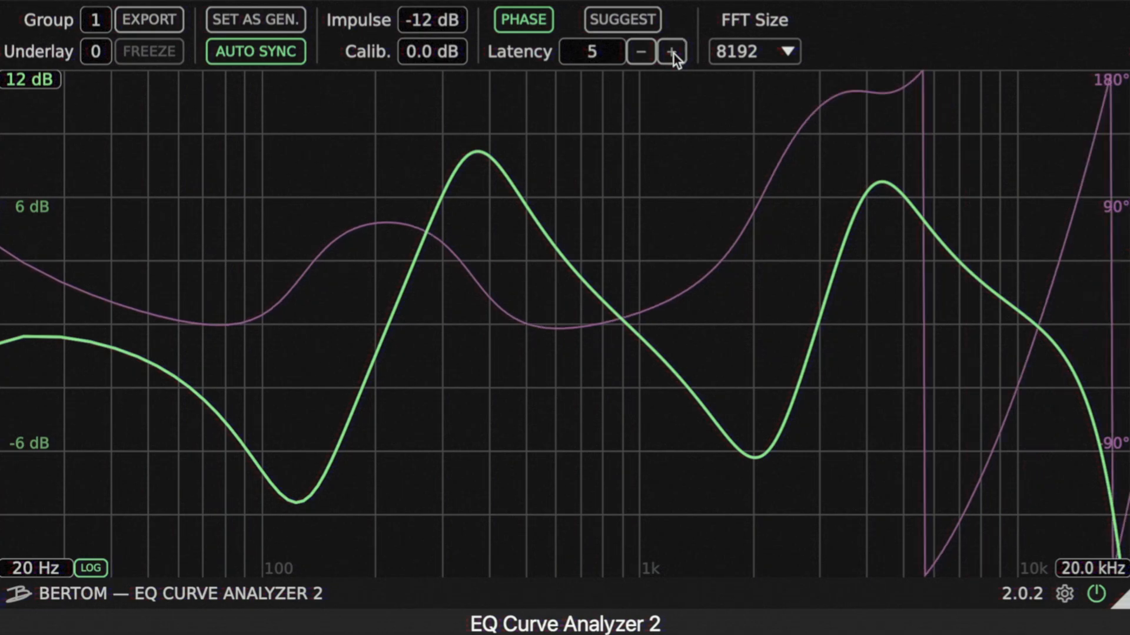
left_click(672, 51)
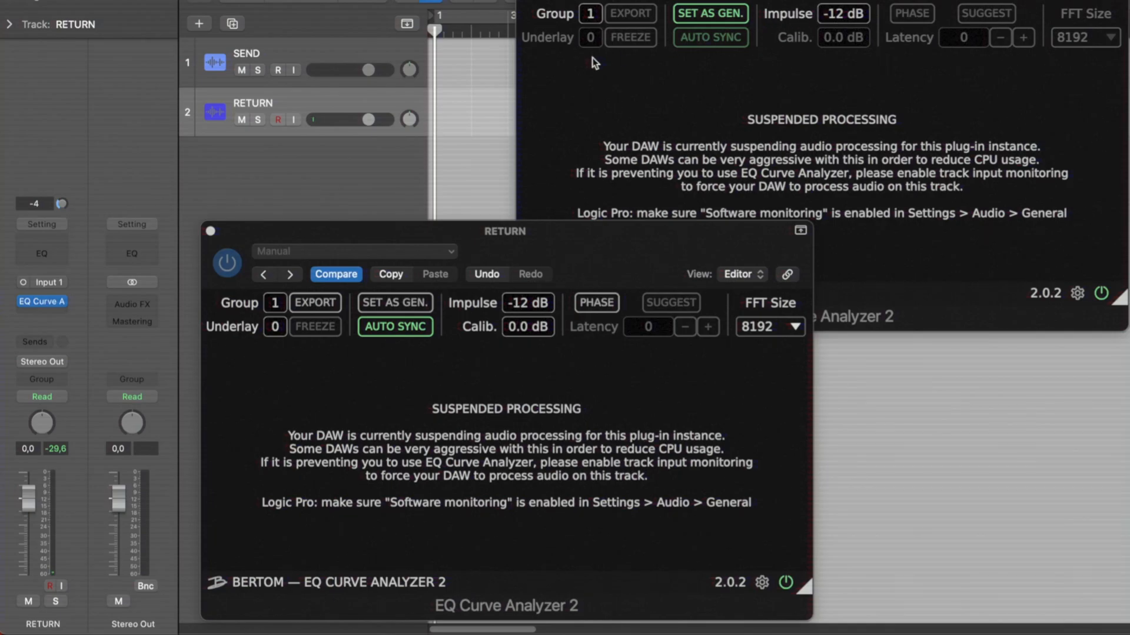
Step: Enable RETURN input monitoring, toggle AUTO SYNC, and nudge Stereo Out latency compensation up twice past 42
left_click(294, 120)
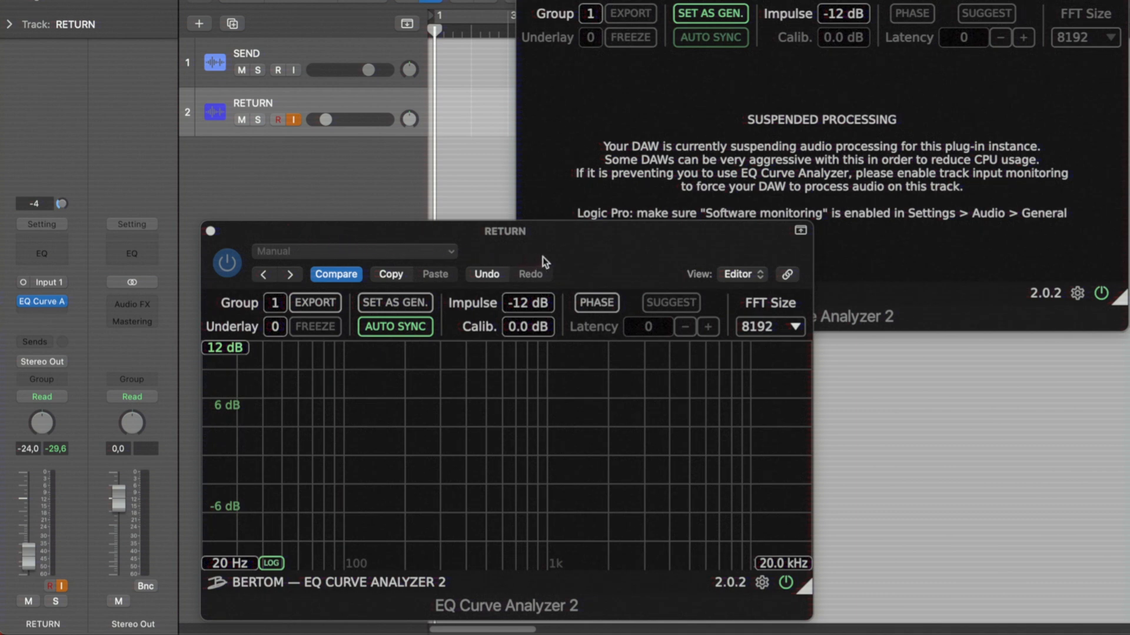
mouse_move(573, 254)
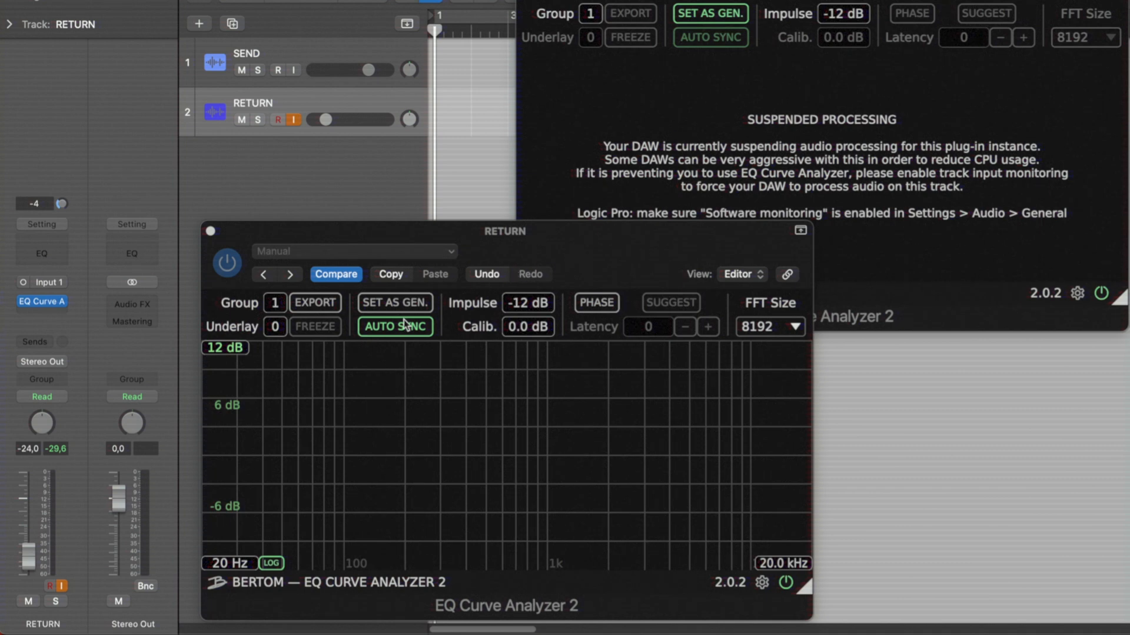
left_click(395, 326)
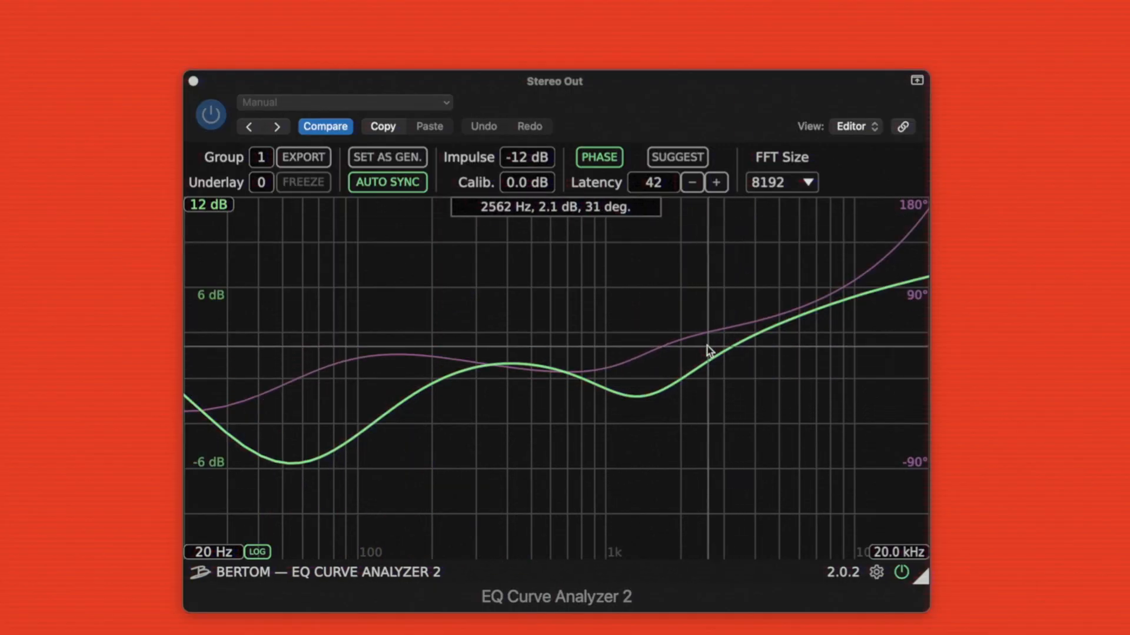
left_click(714, 182)
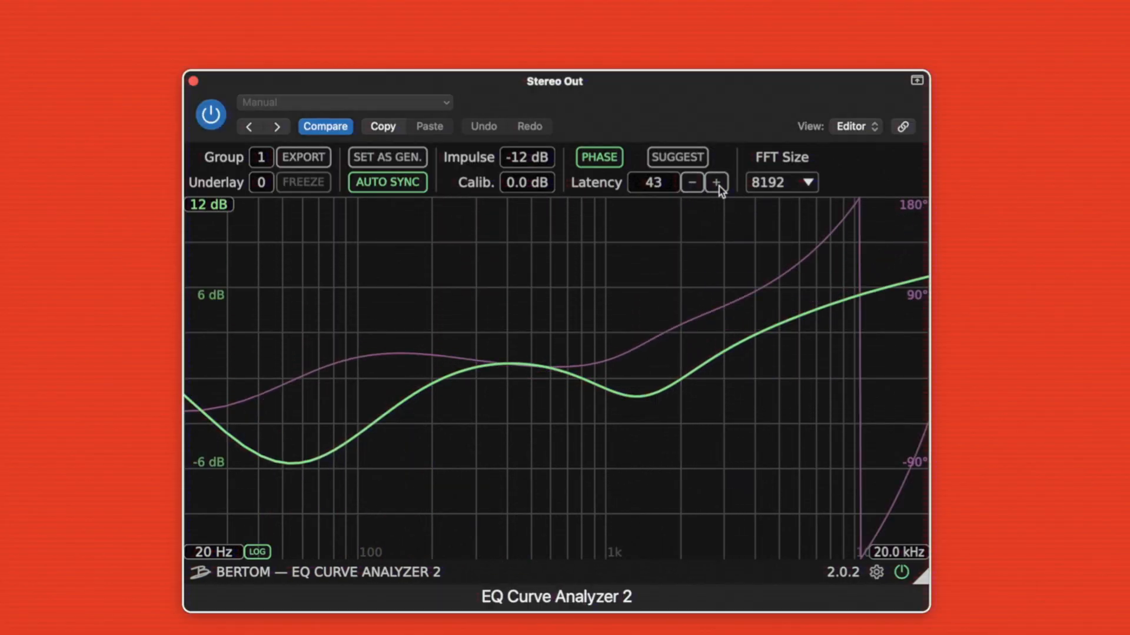
left_click(691, 182)
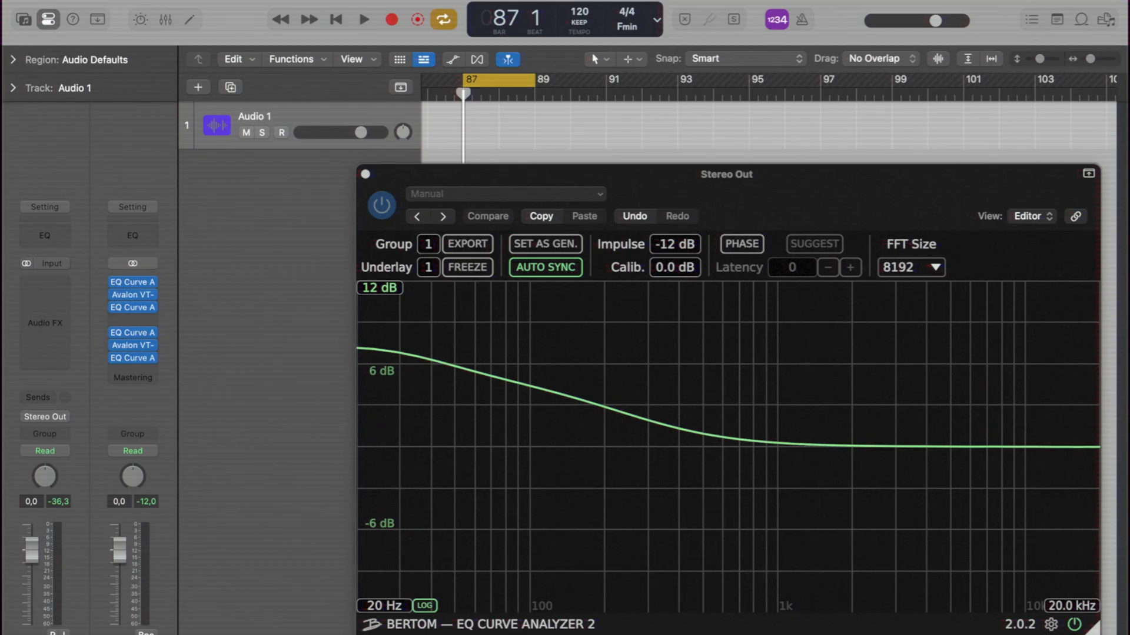
mouse_move(546, 351)
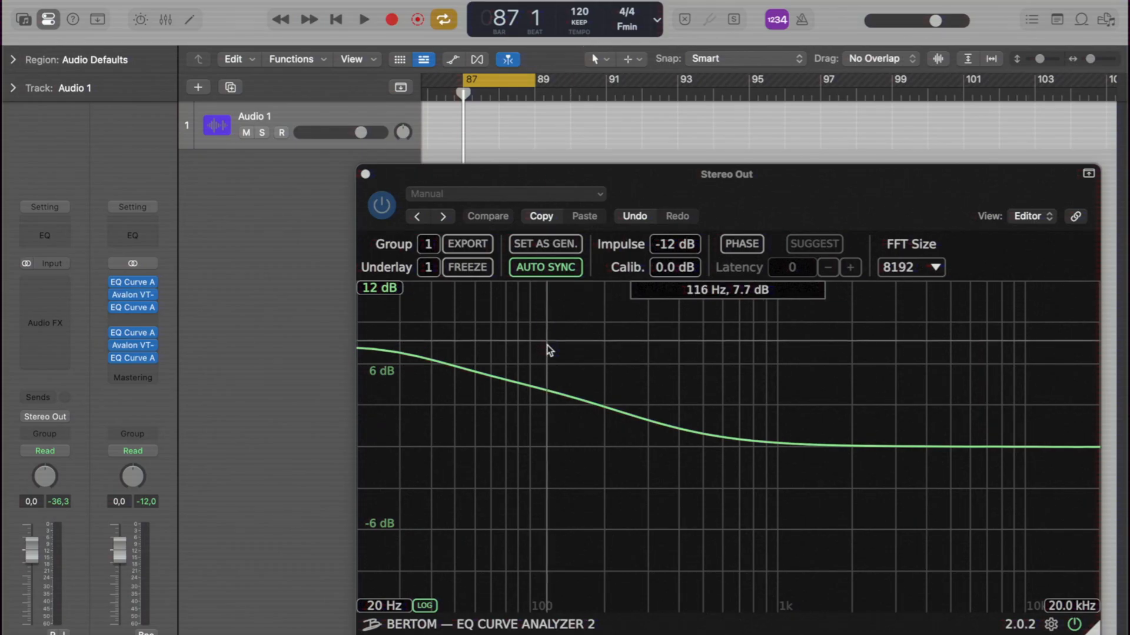
mouse_move(483, 345)
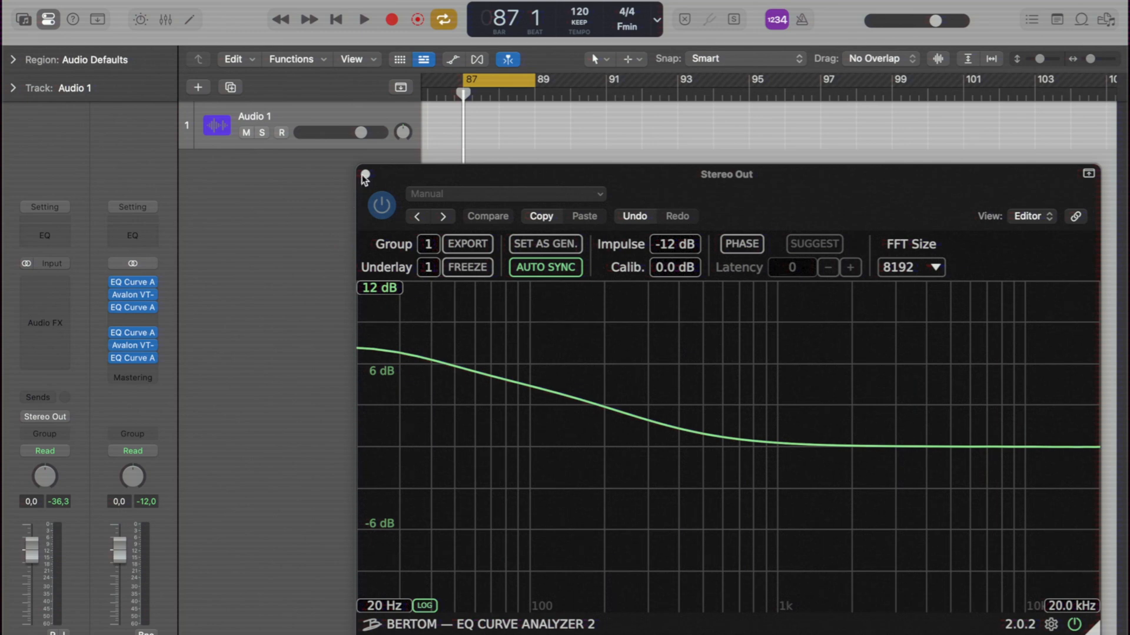
Step: Close the group 1 analyzer and set the group 2 instance's Underlay to group 1
left_click(363, 178)
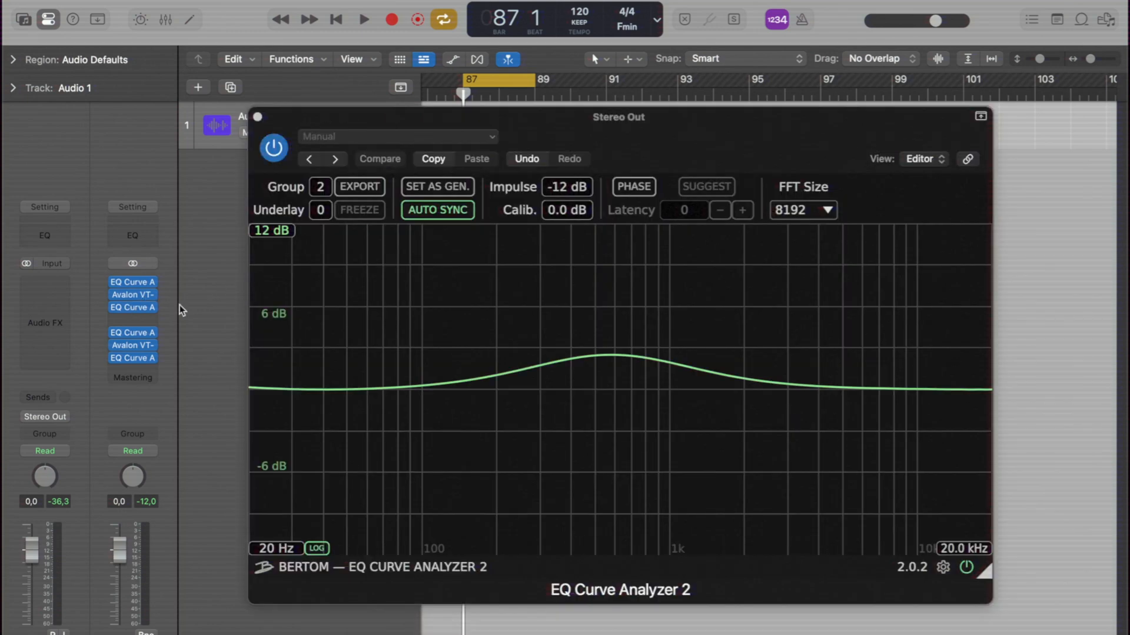
left_click(319, 211)
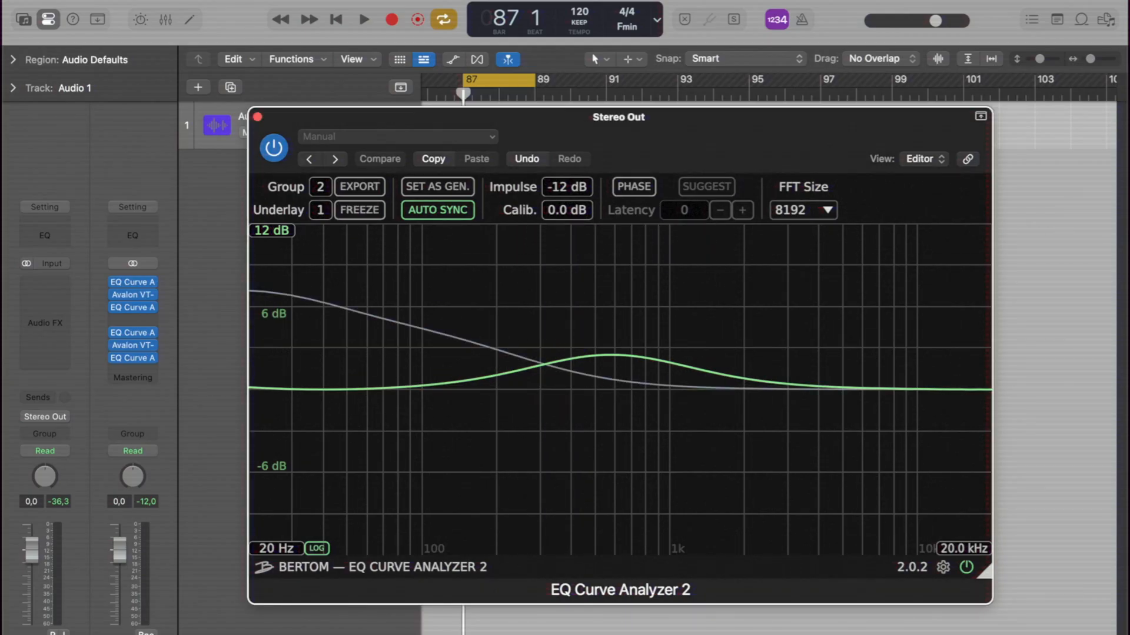
mouse_move(387, 282)
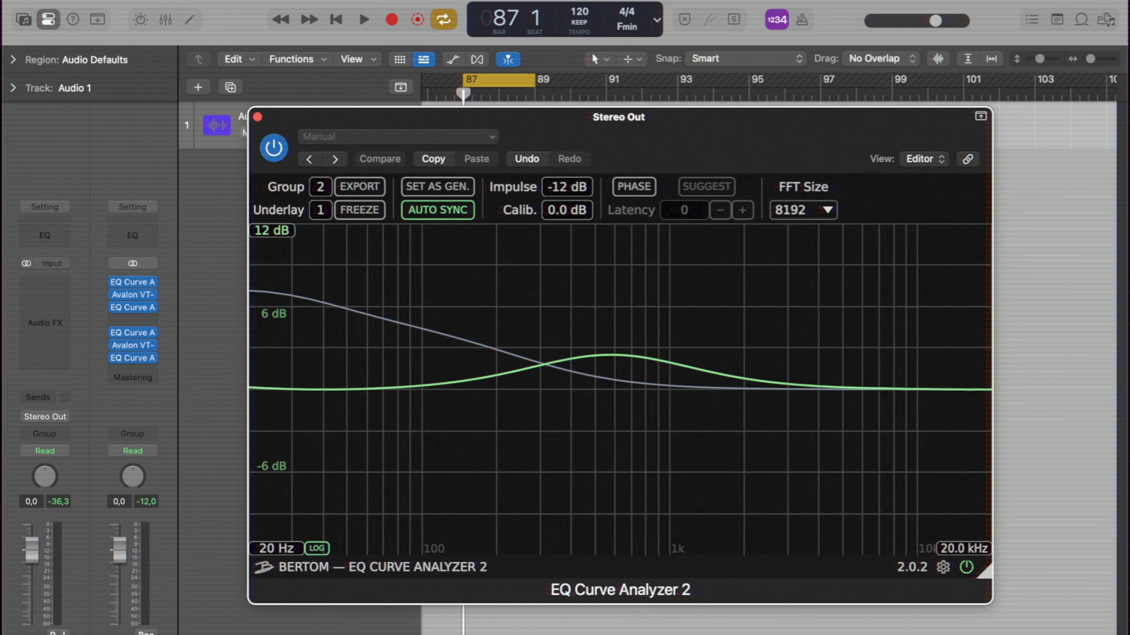
left_click(254, 116)
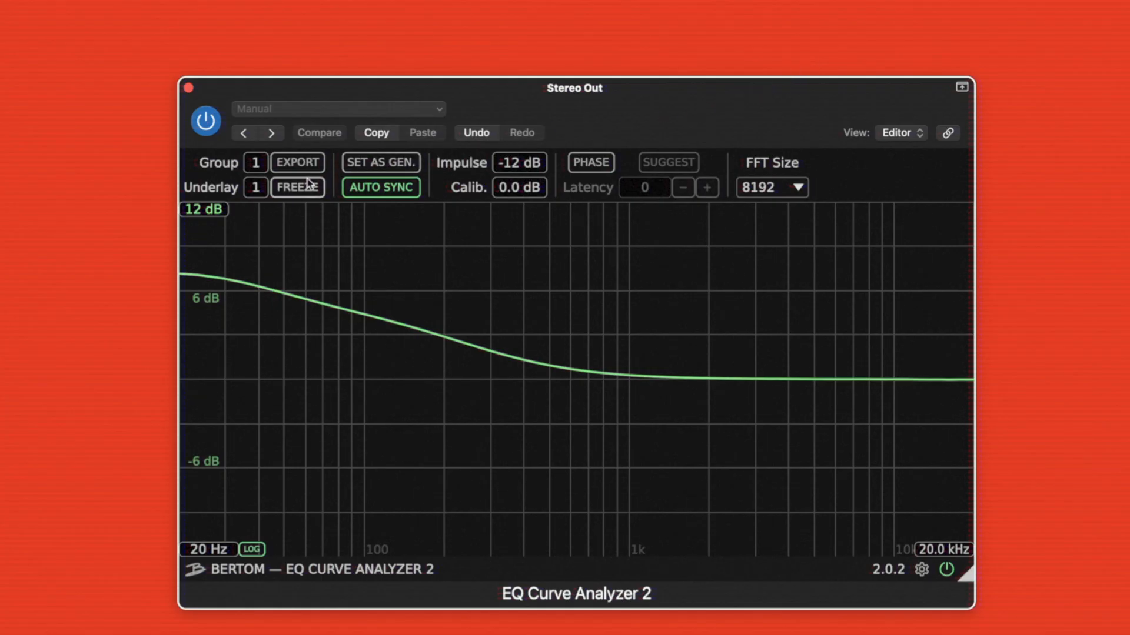
Step: Freeze the low-shelf curve and export its CSV data to the clipboard
left_click(319, 133)
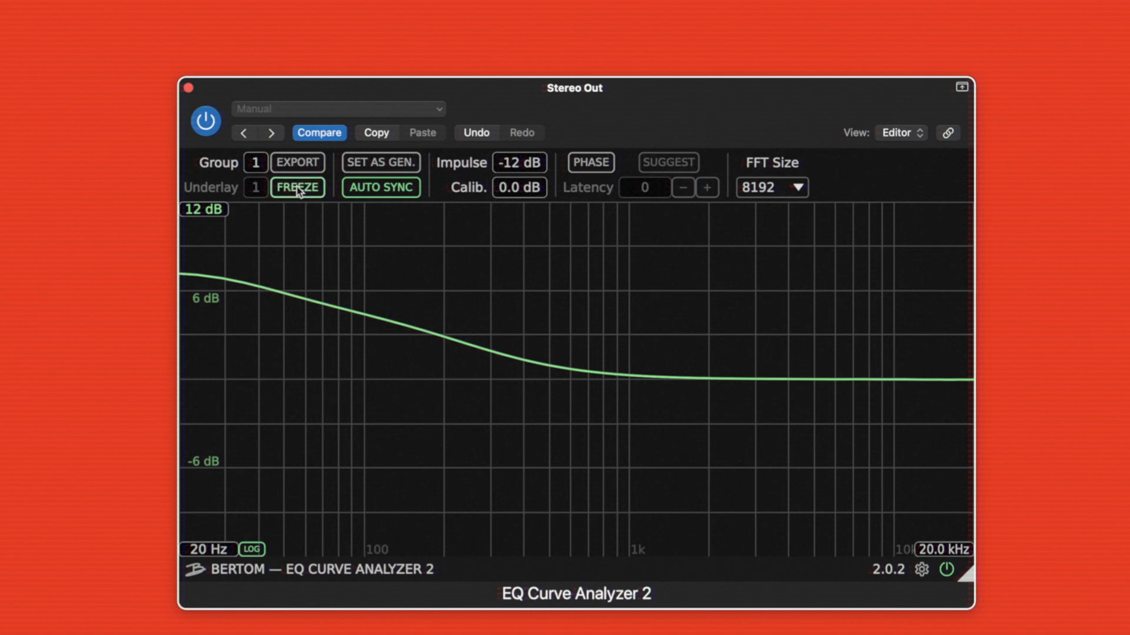
mouse_move(307, 197)
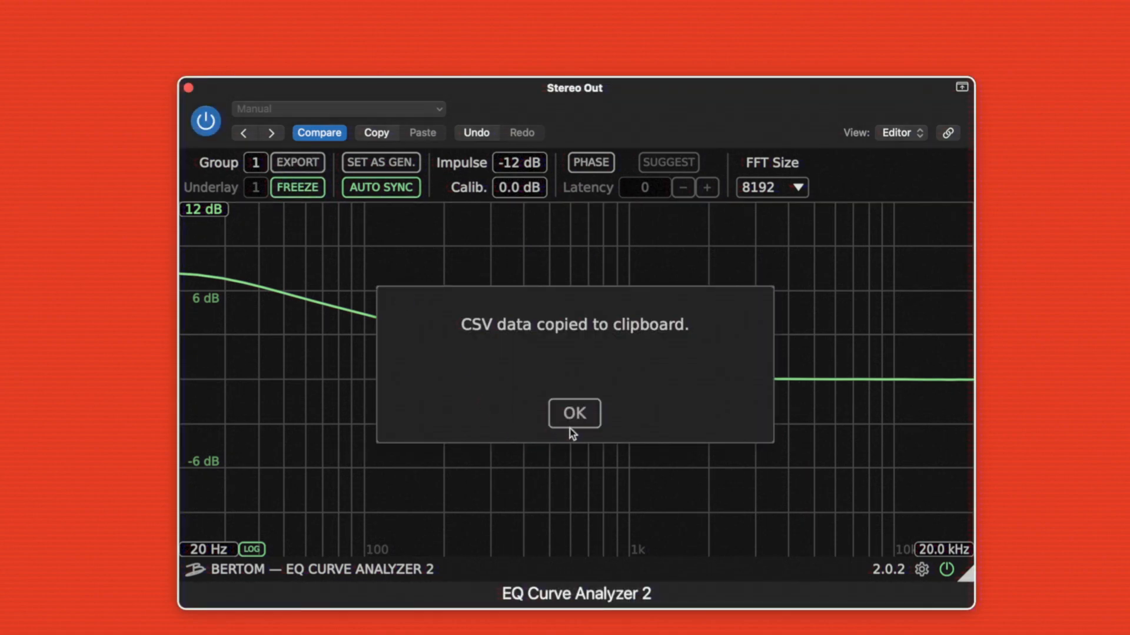
left_click(573, 413)
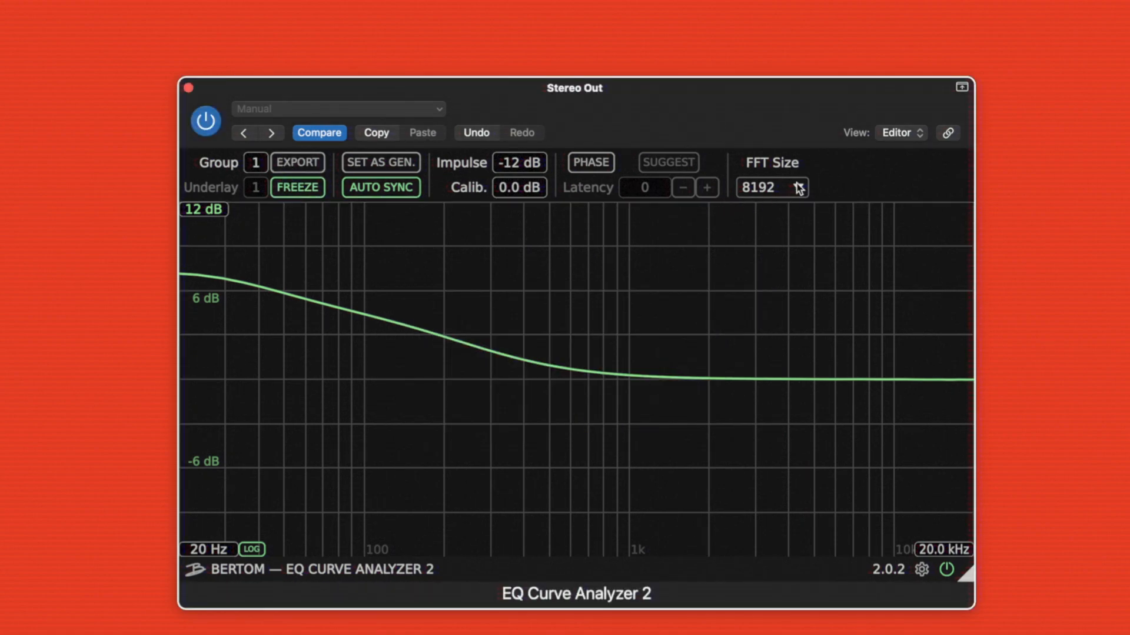
Step: Try FFT sizes 16384, 65536 and 131072, then return the FFT size to 8192
left_click(771, 187)
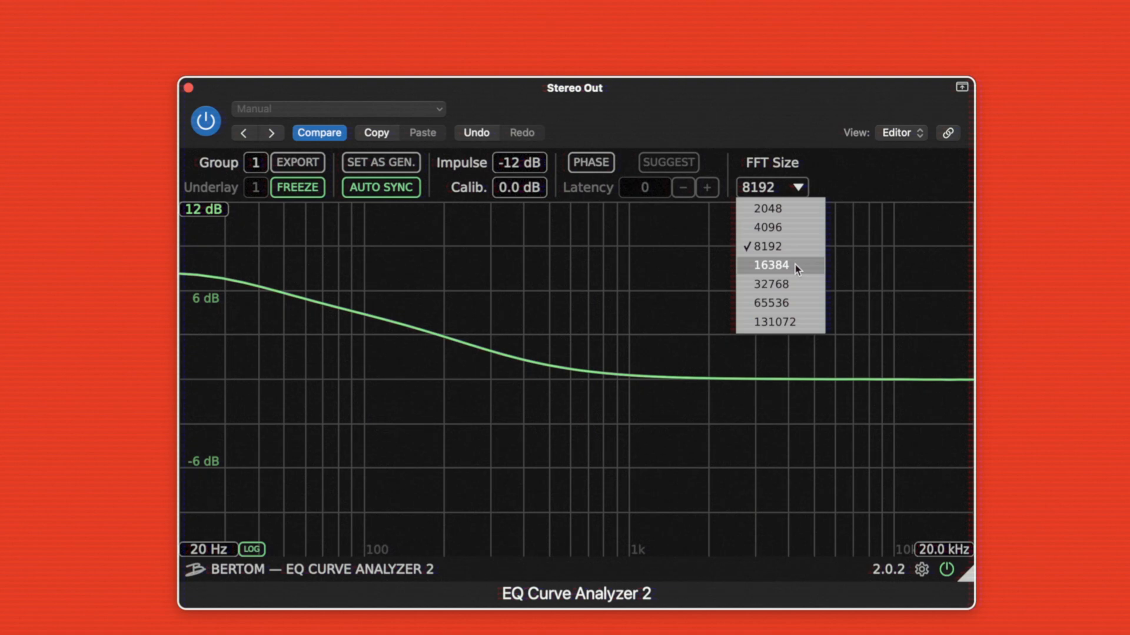
left_click(770, 265)
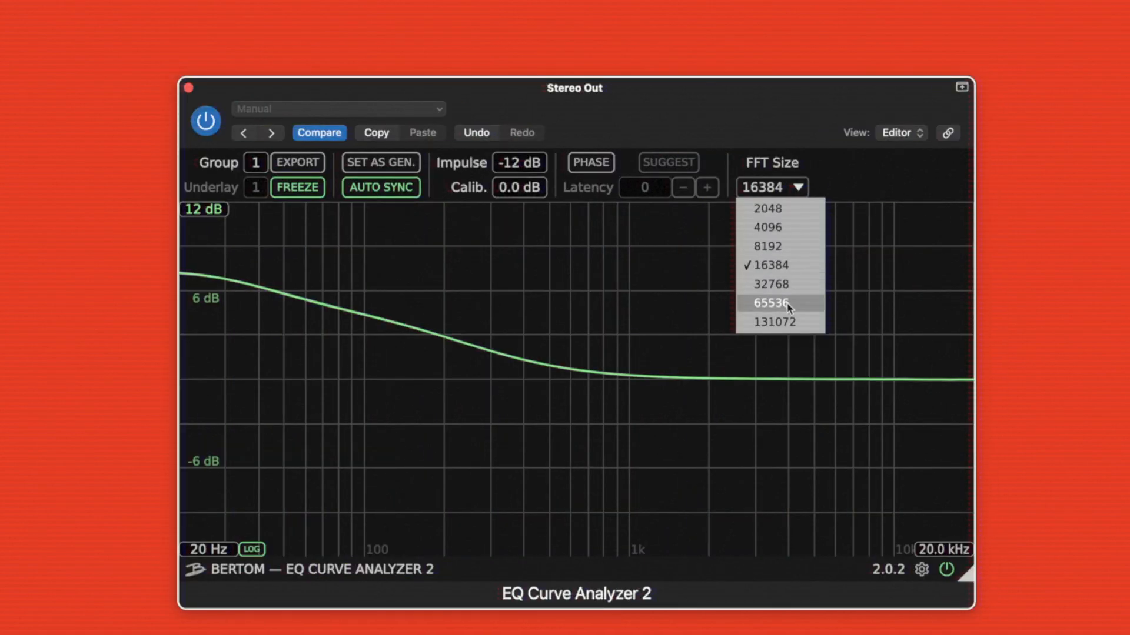
left_click(772, 302)
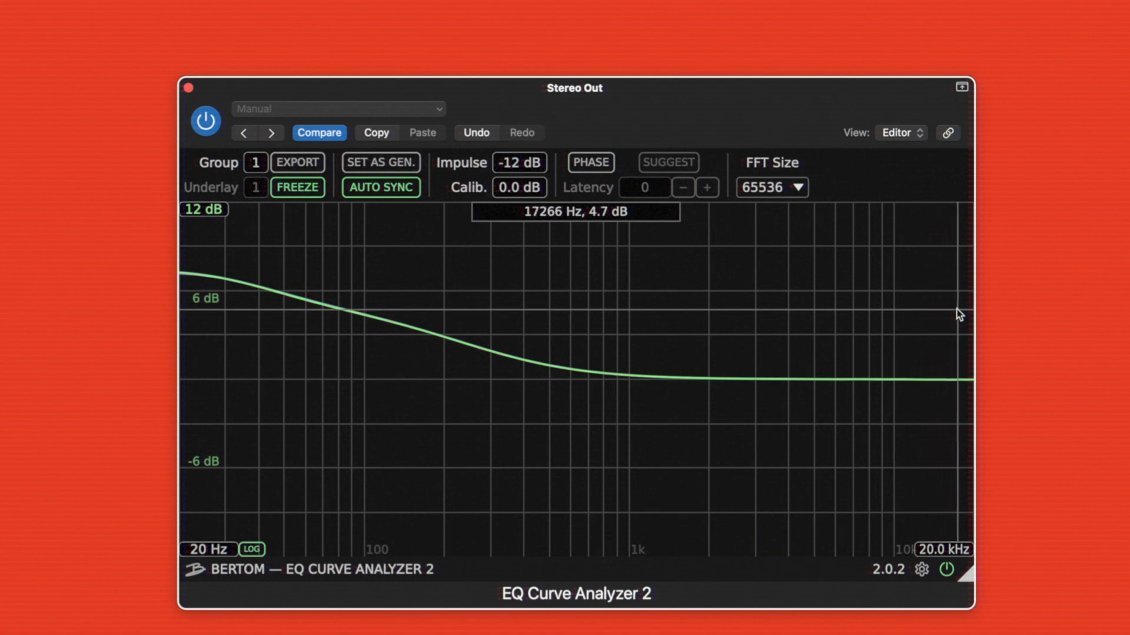
left_click(771, 188)
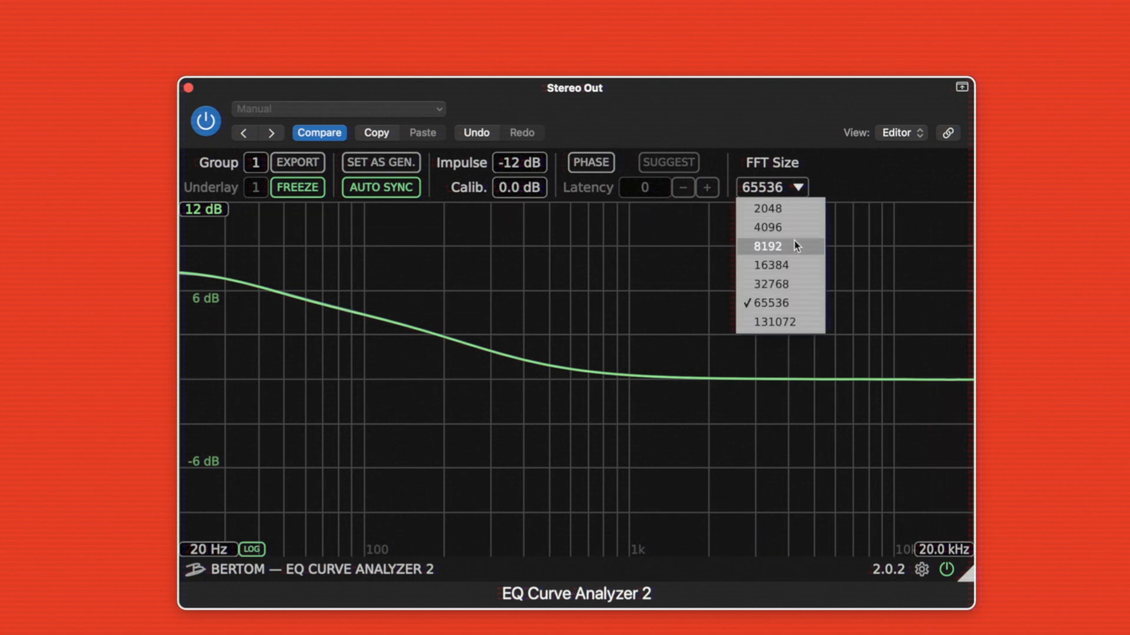
left_click(774, 321)
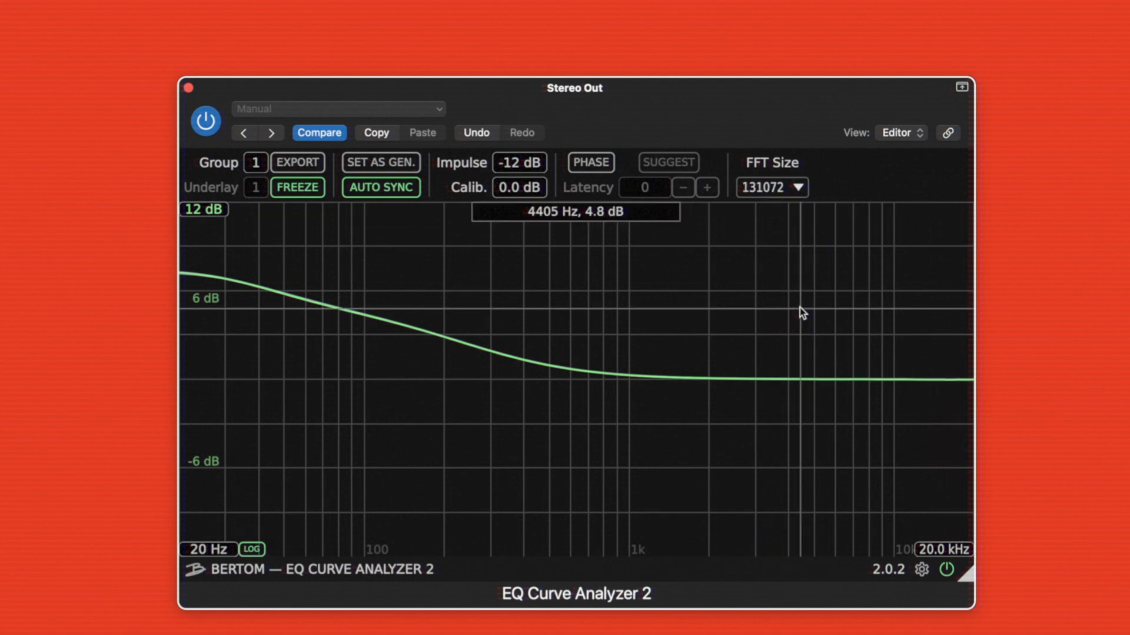
left_click(771, 187)
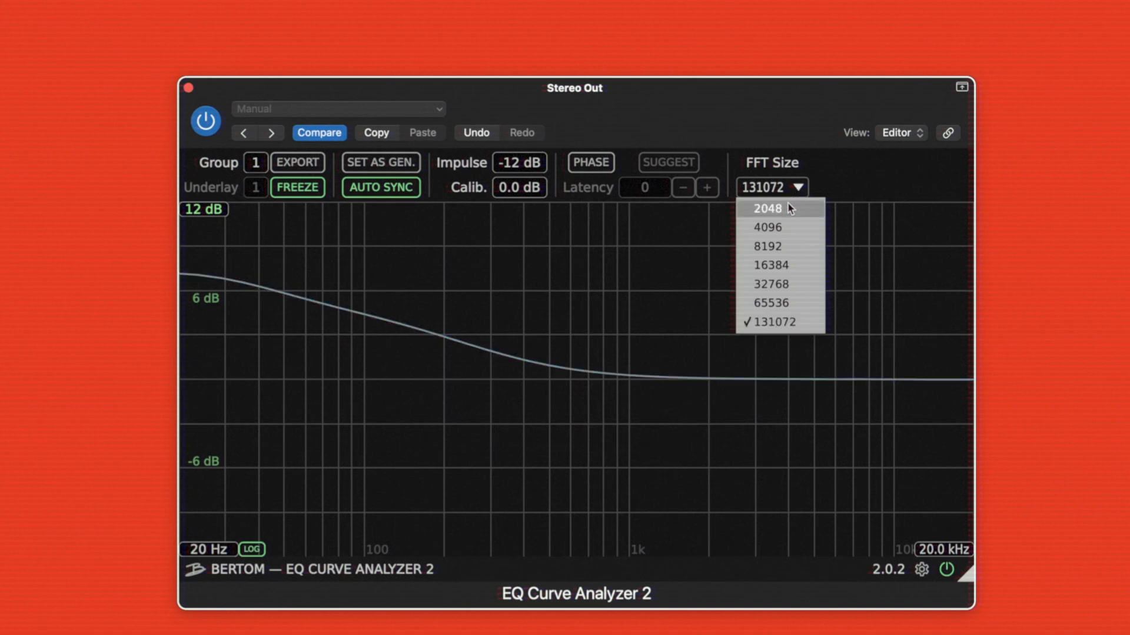
left_click(767, 246)
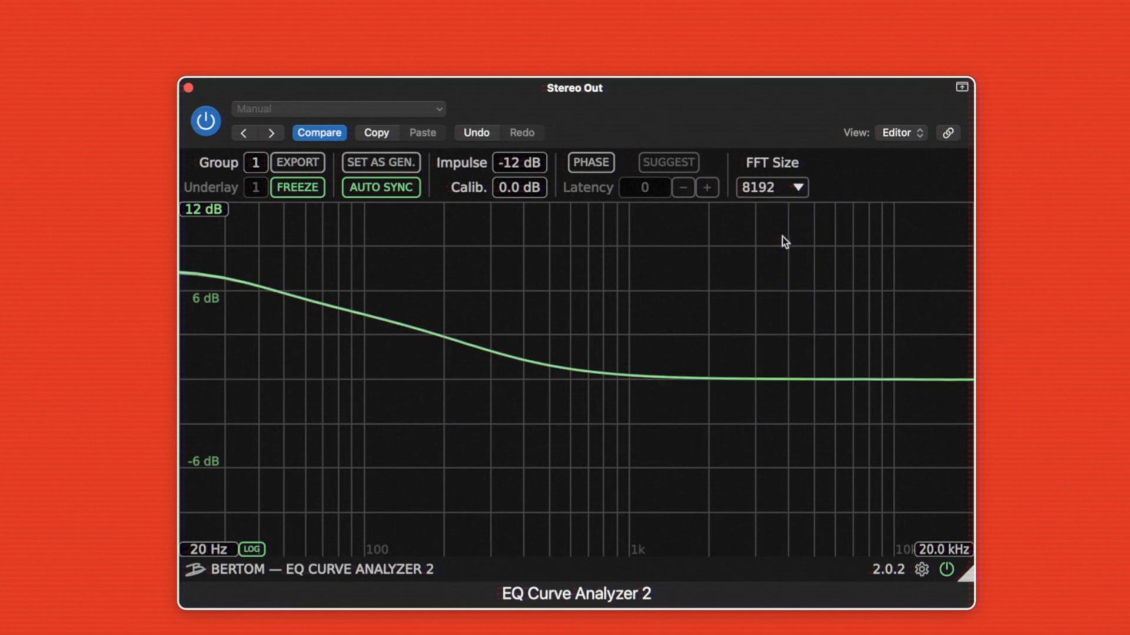
mouse_move(726, 292)
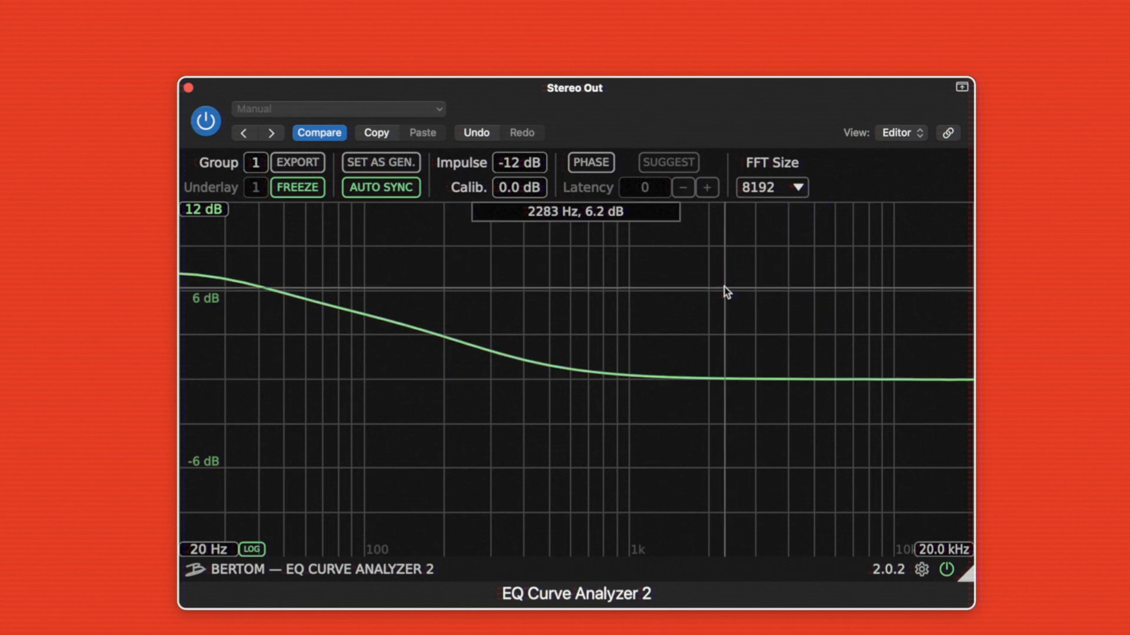
mouse_move(564, 252)
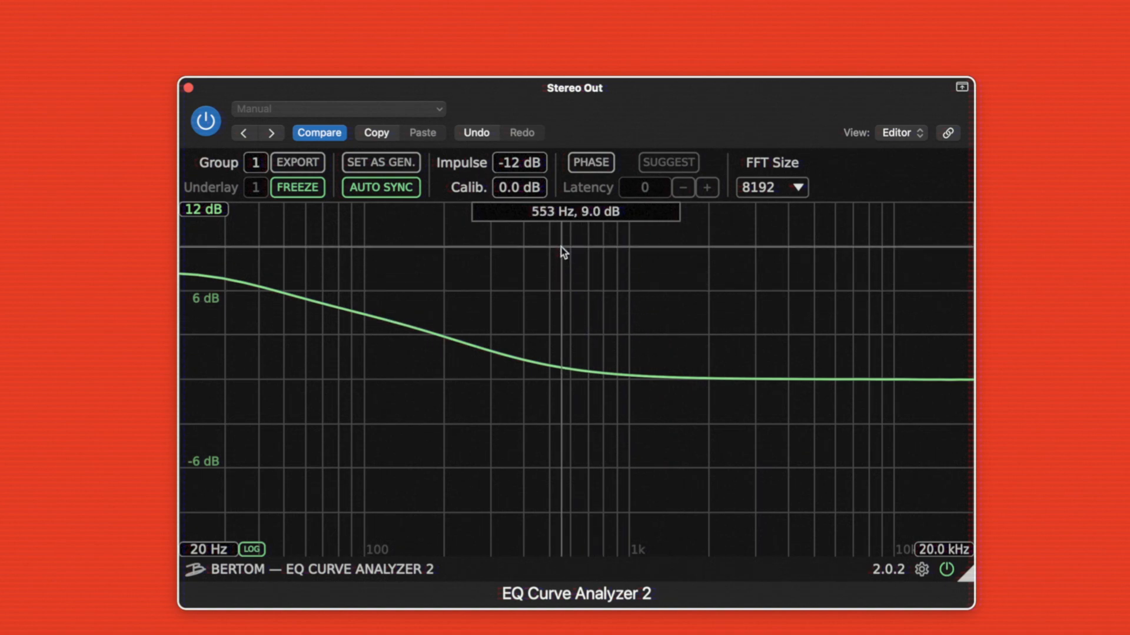
mouse_move(526, 233)
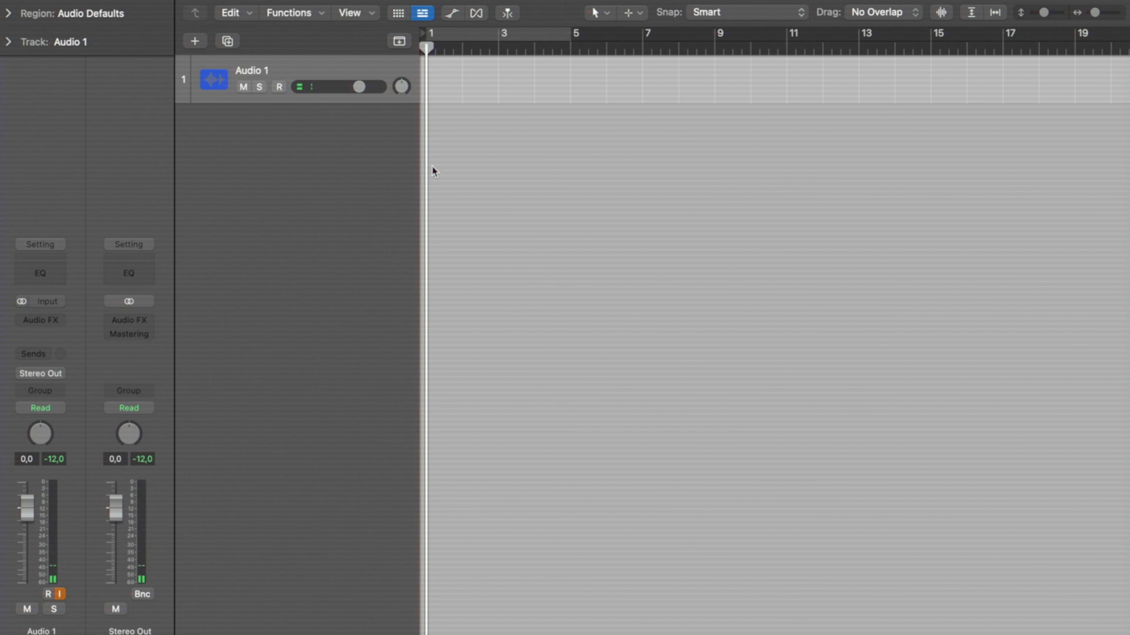
Step: Insert MSED after the generator analyzer on Audio 1, then a stereo EQ Curve Analyzer 2 at the chain end
left_click(40, 320)
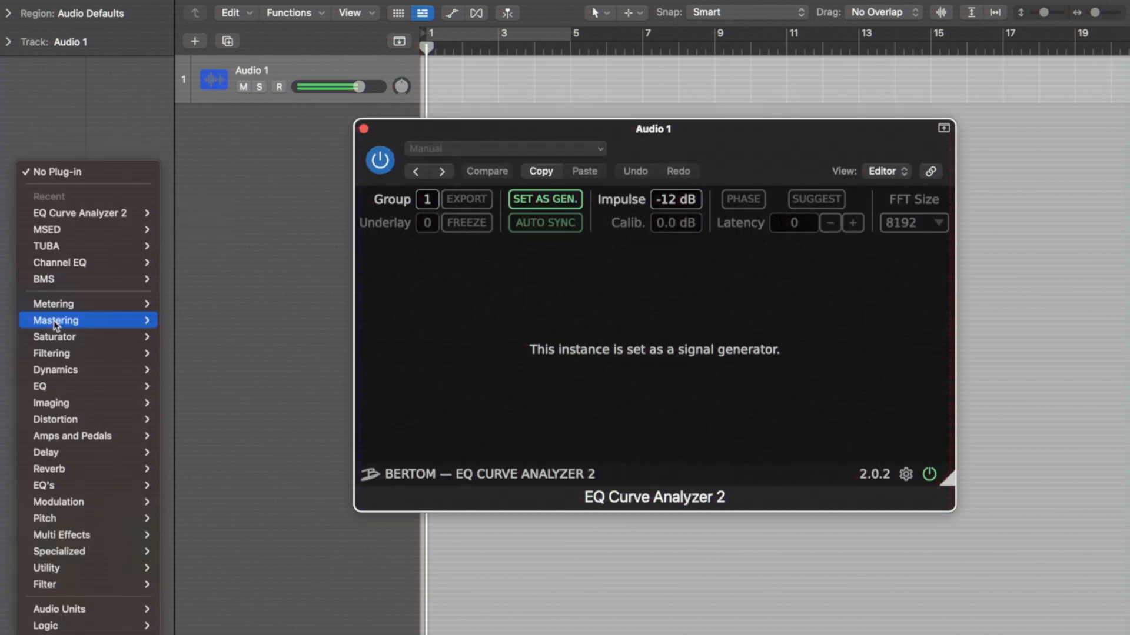
left_click(46, 230)
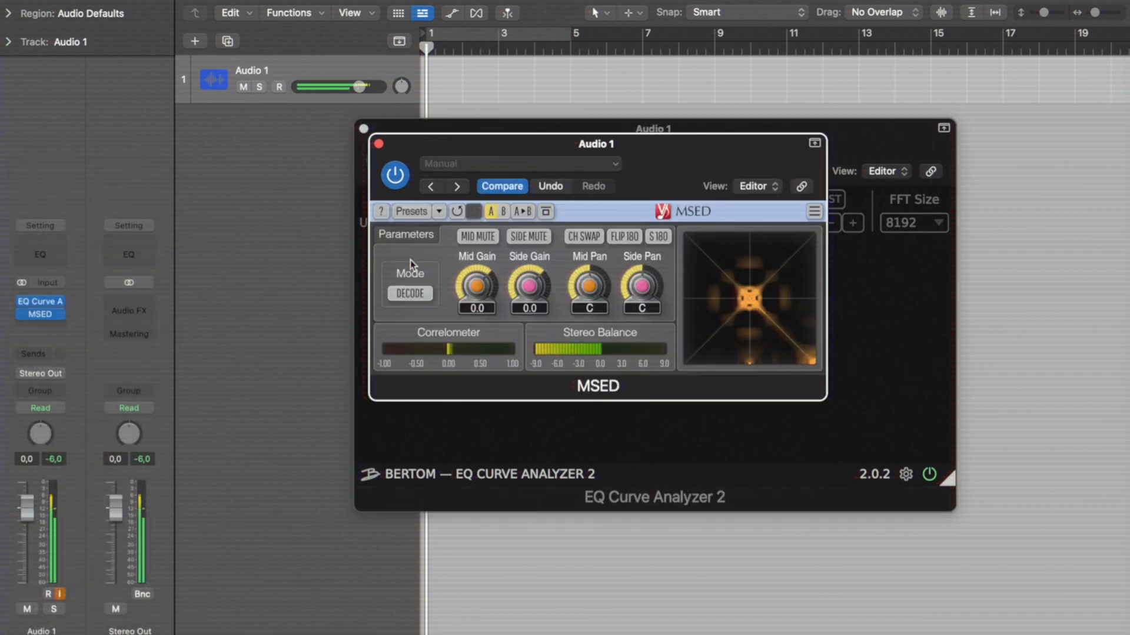
left_click(40, 312)
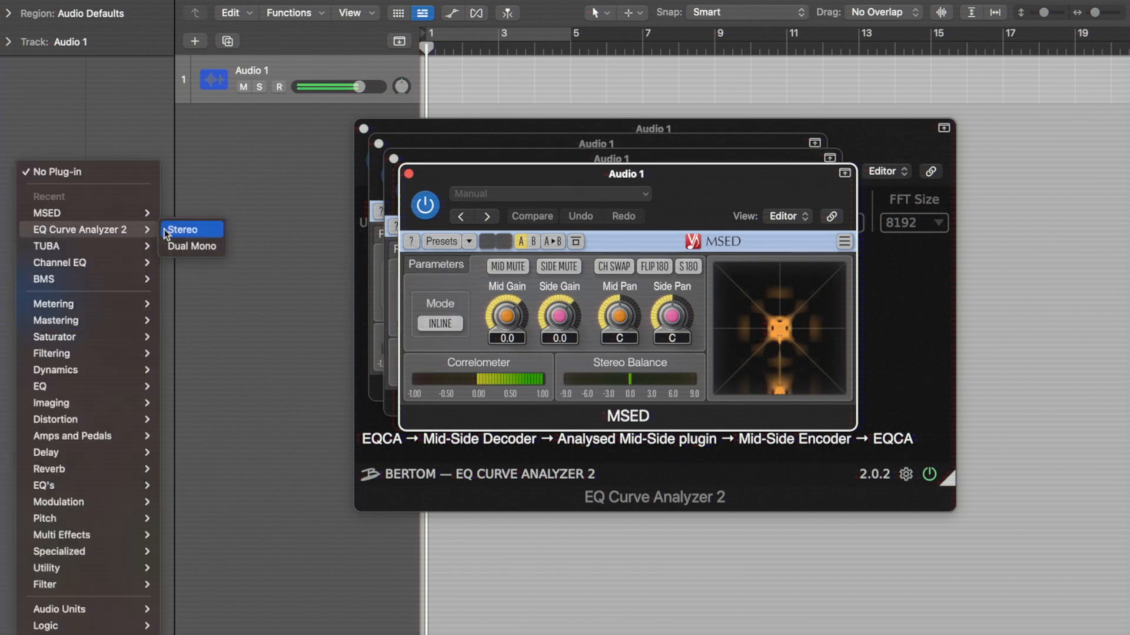
left_click(184, 230)
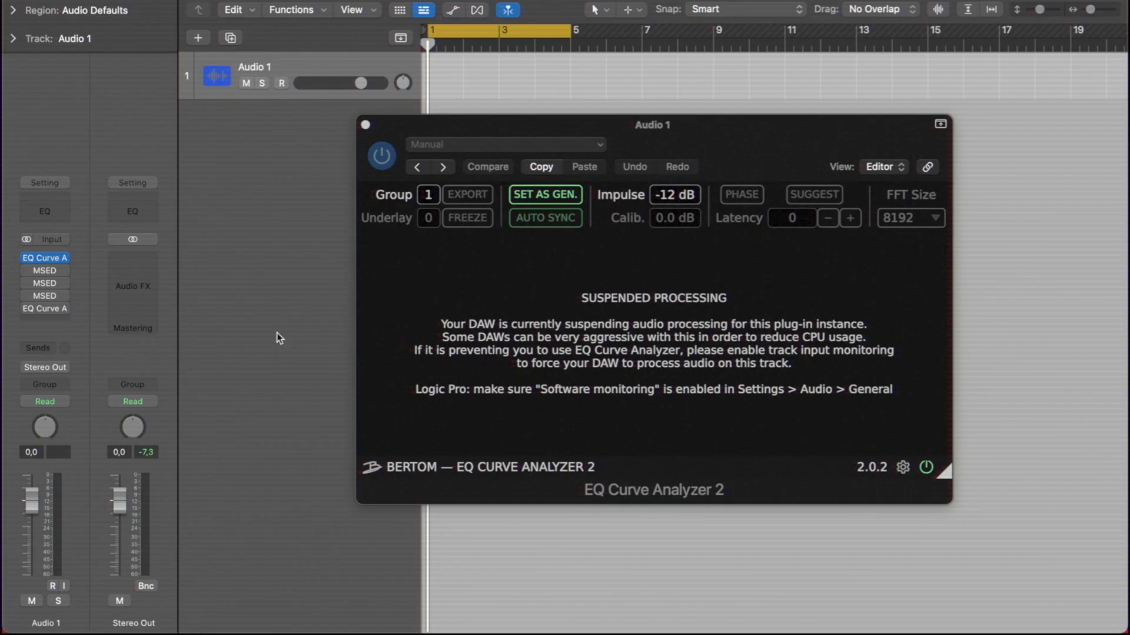
Step: Enable Audio 1 input monitoring and keep the first analyzer set as the signal generator
left_click(64, 586)
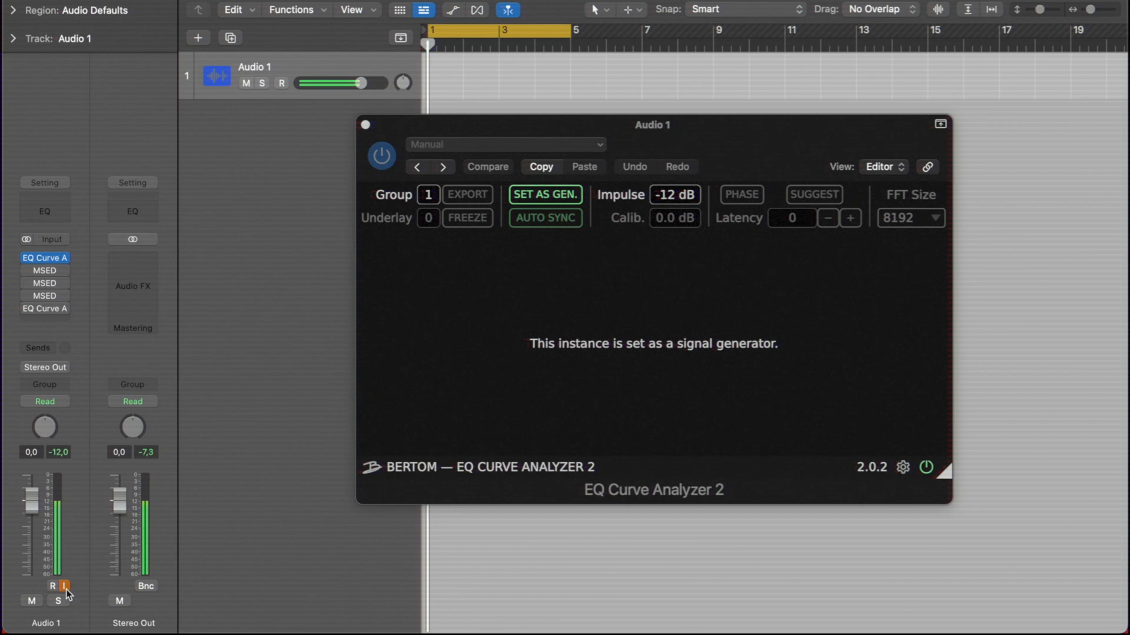
mouse_move(126, 449)
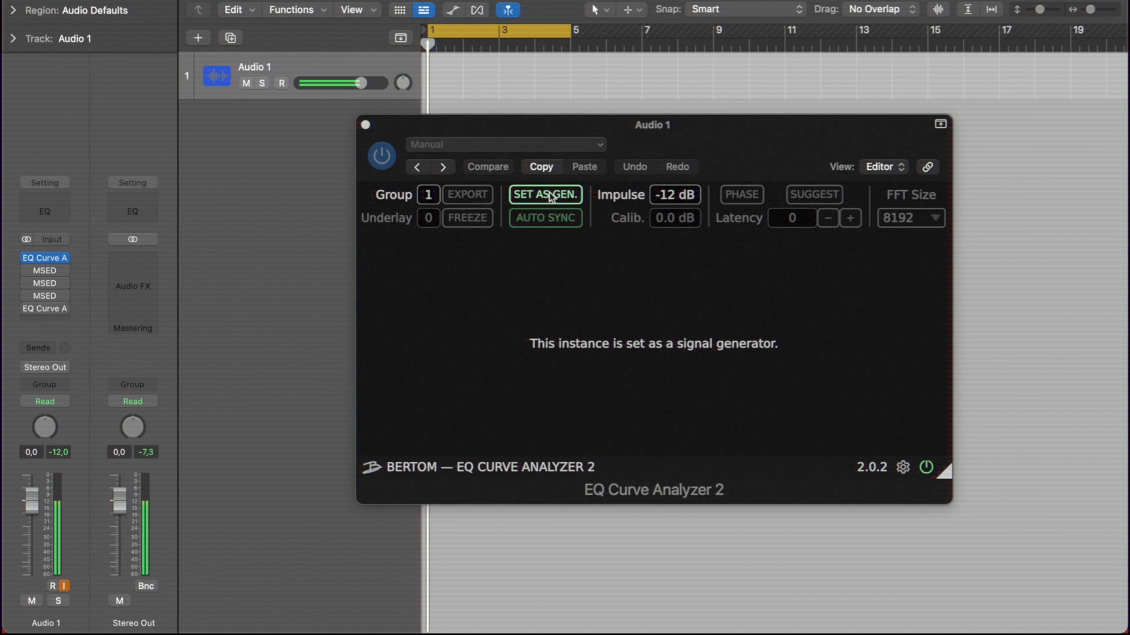
left_click(544, 194)
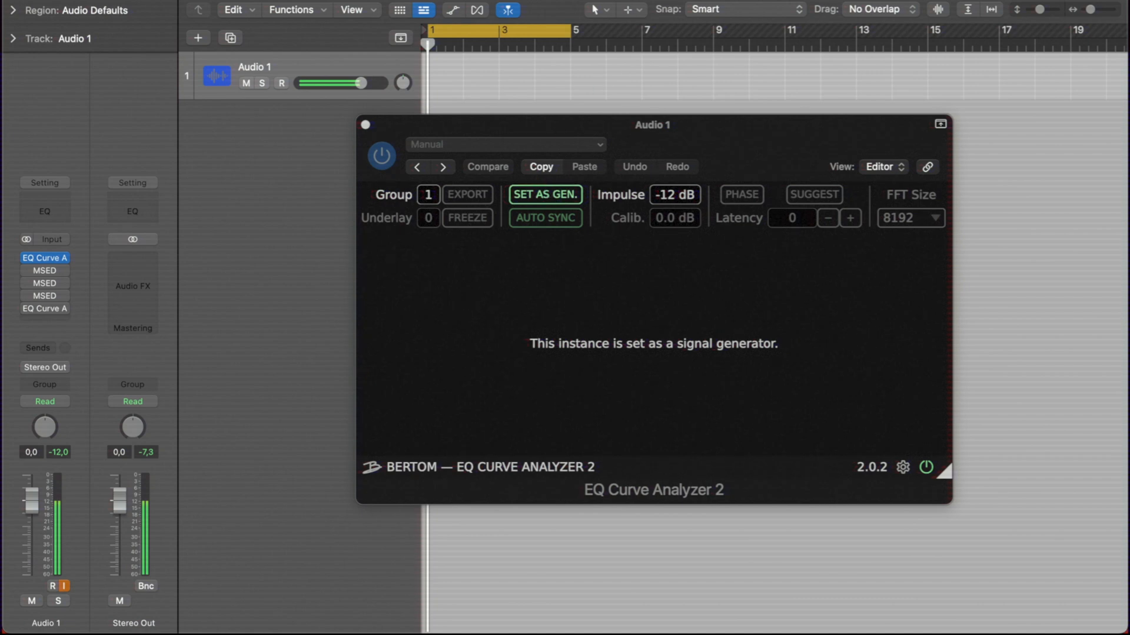
left_click(799, 188)
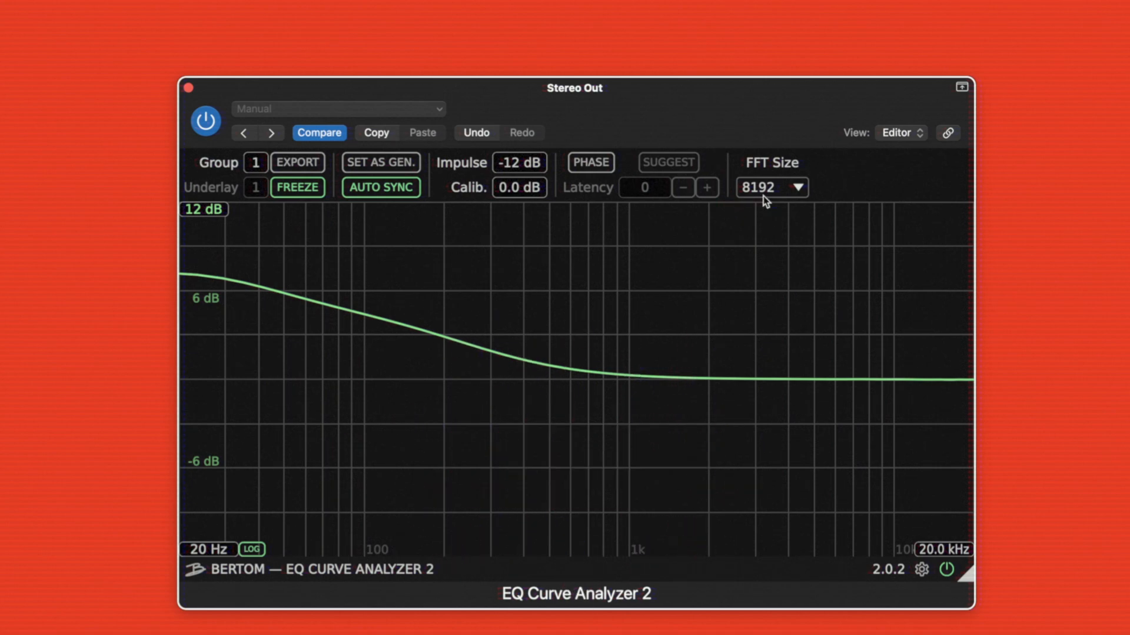
mouse_move(781, 198)
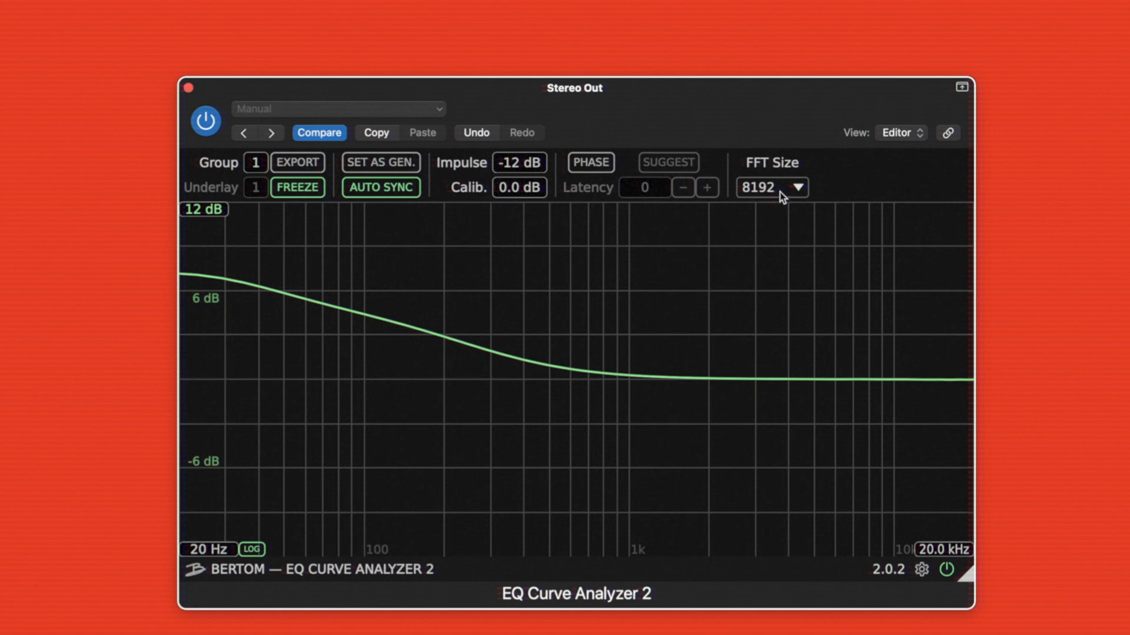
mouse_move(783, 198)
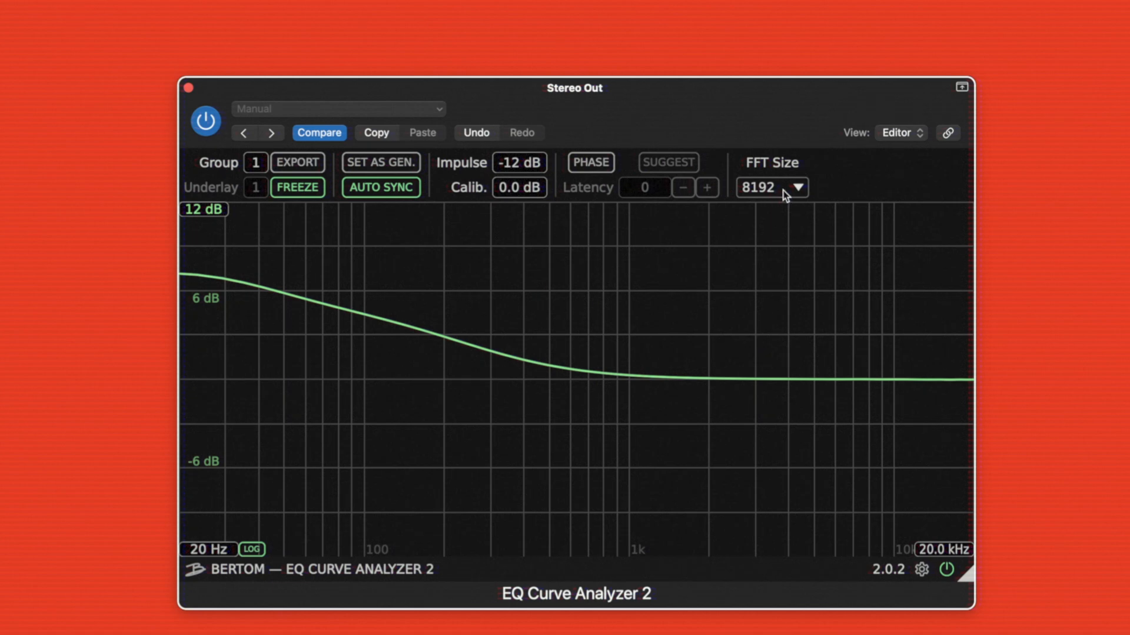